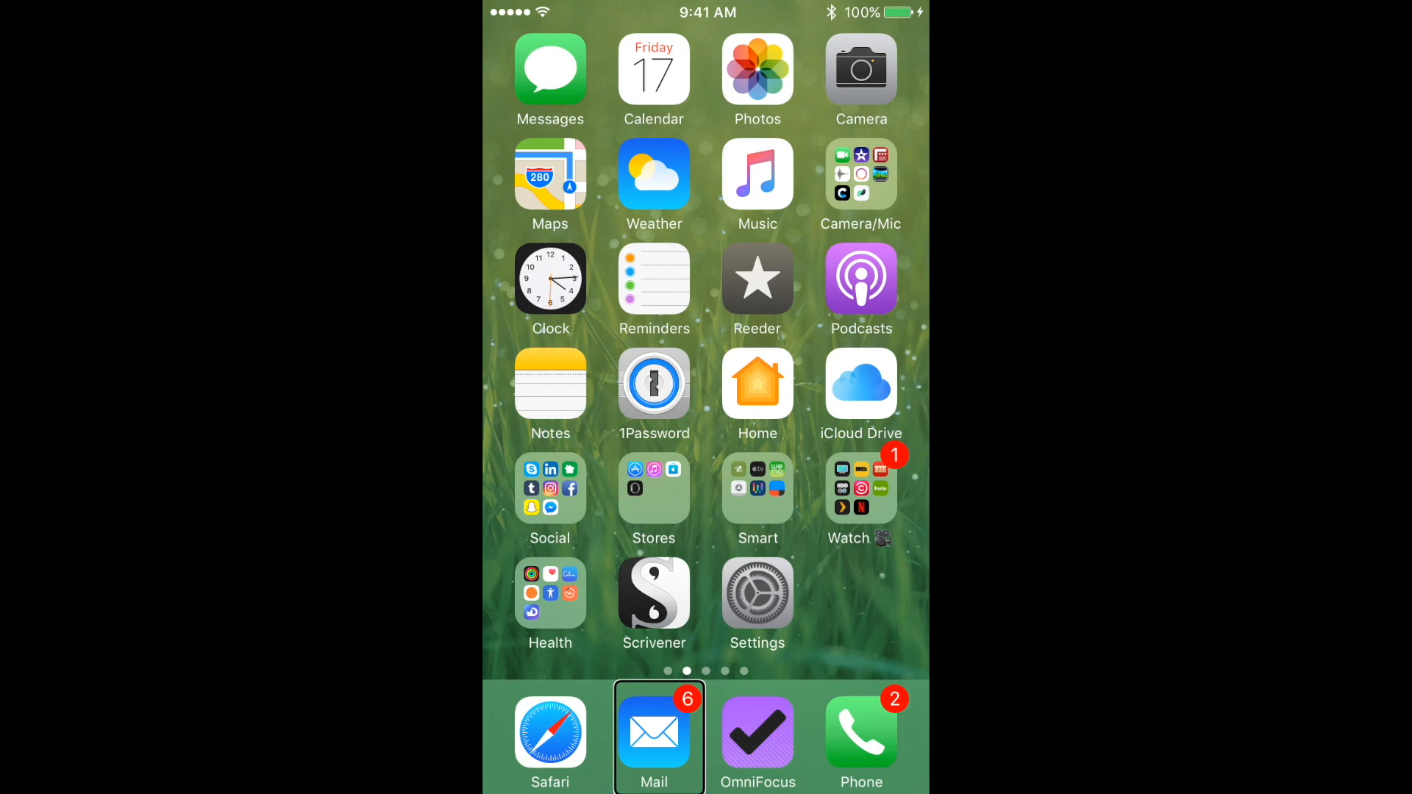
# - Ask Siri to open VoiceOver settings with VoiceOver turned on
pyautogui.click(654, 734)
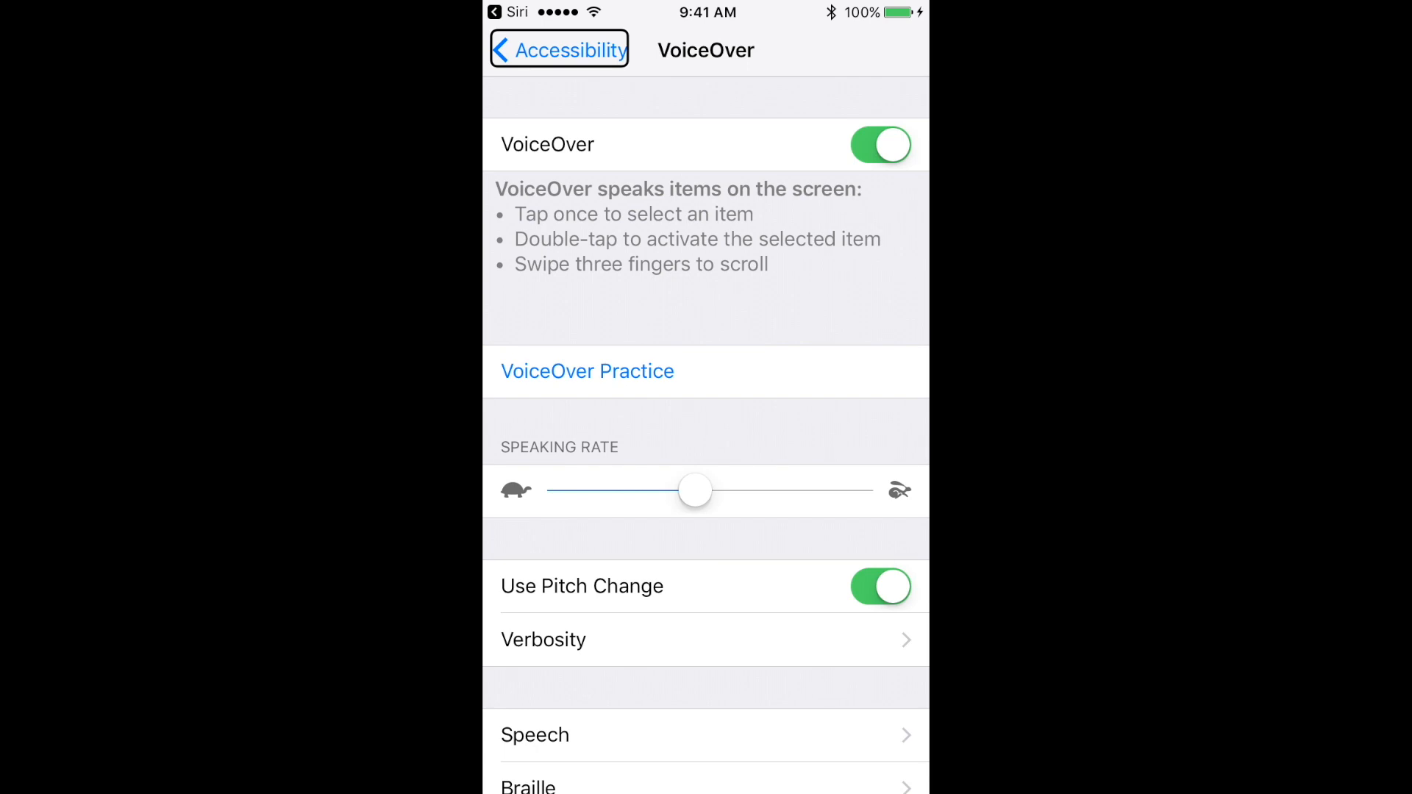
# - Scroll the VoiceOver settings page and select Speech
pyautogui.click(705, 50)
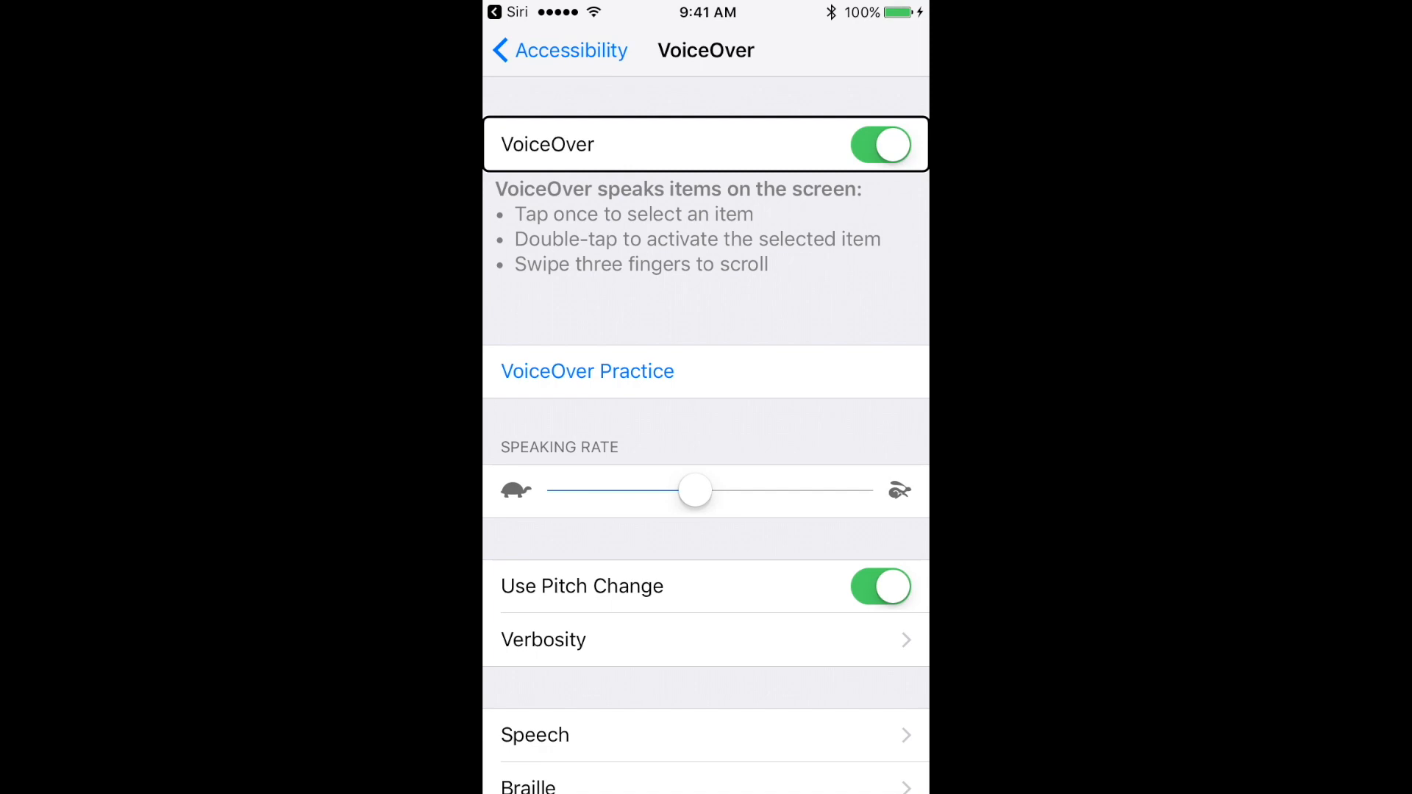
pyautogui.click(705, 734)
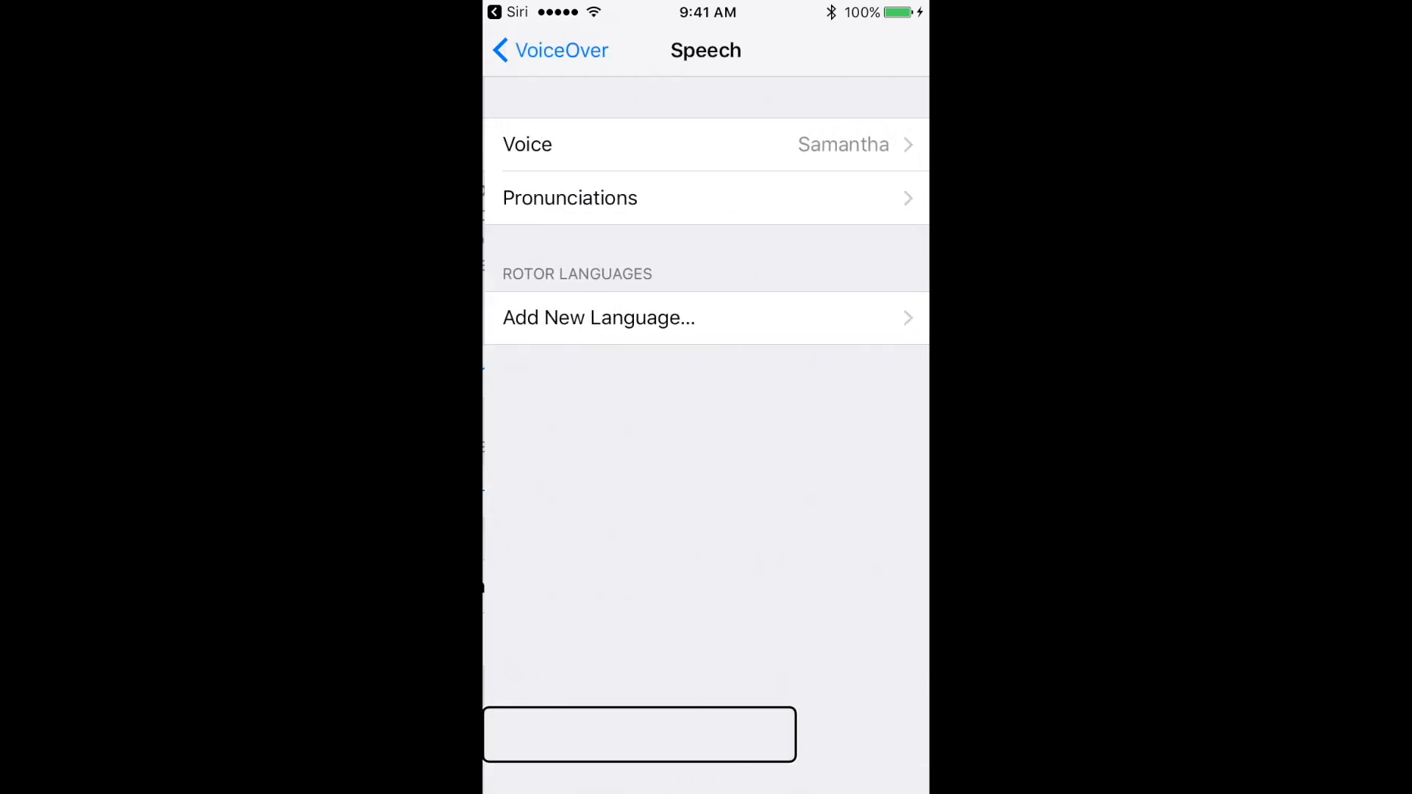
pyautogui.click(550, 50)
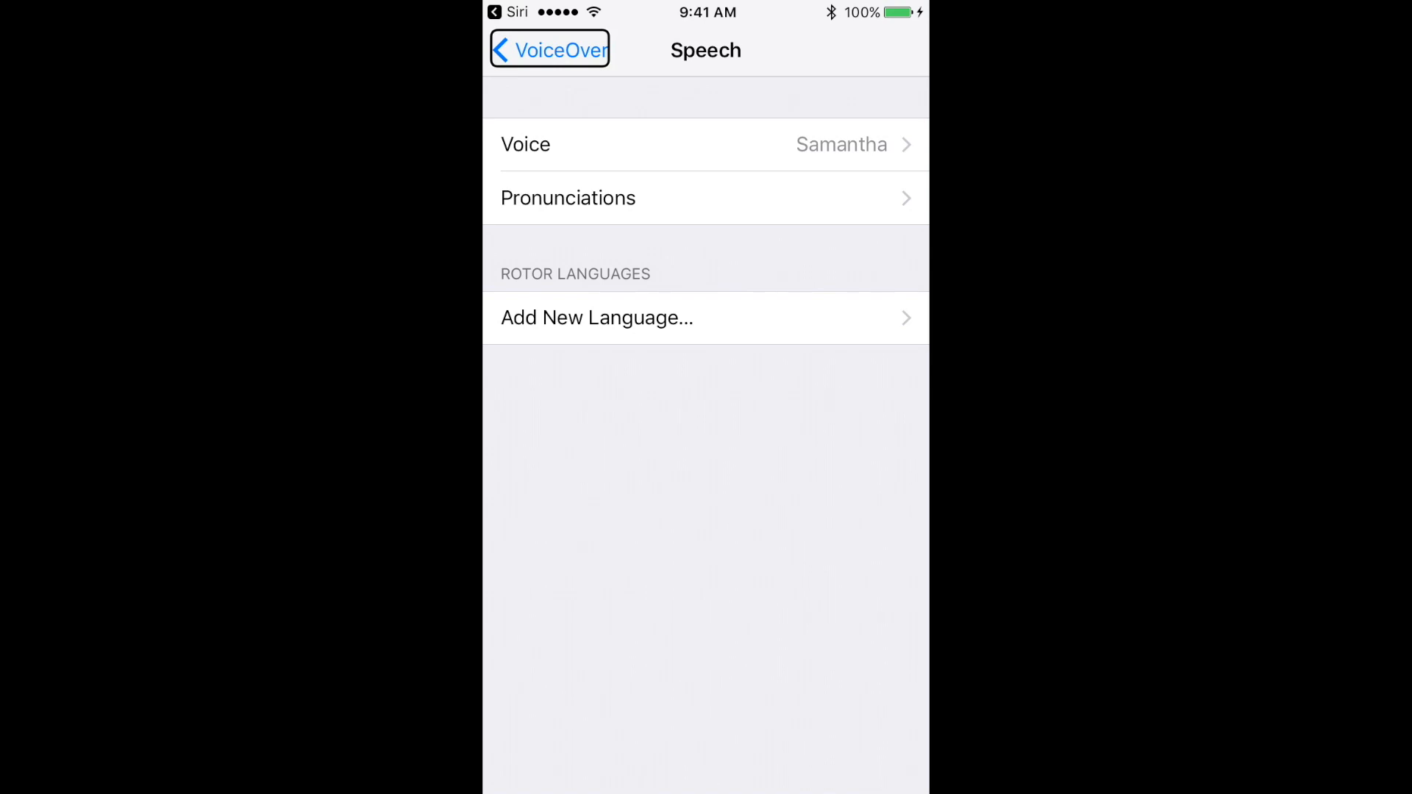
pyautogui.click(706, 49)
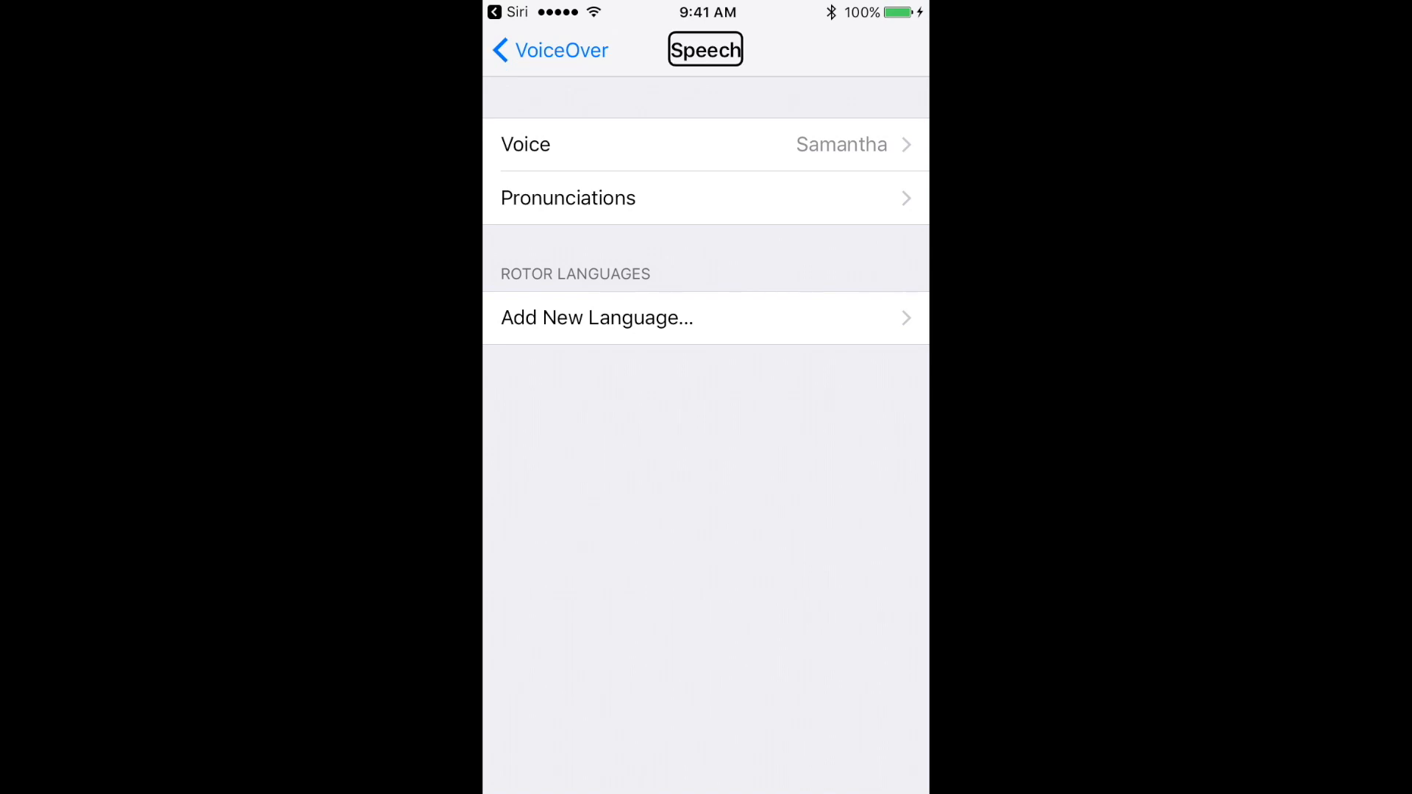
pyautogui.click(706, 144)
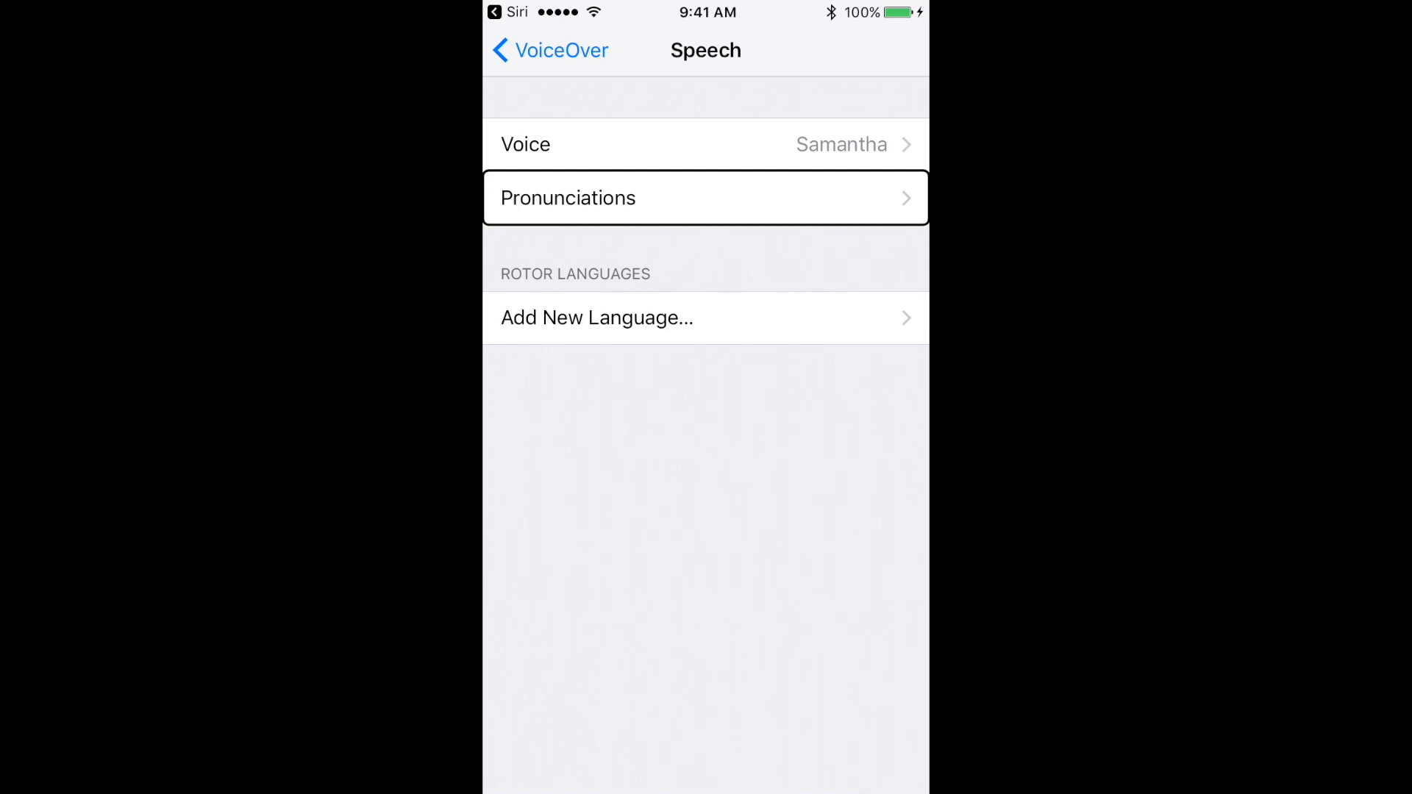
pyautogui.click(705, 198)
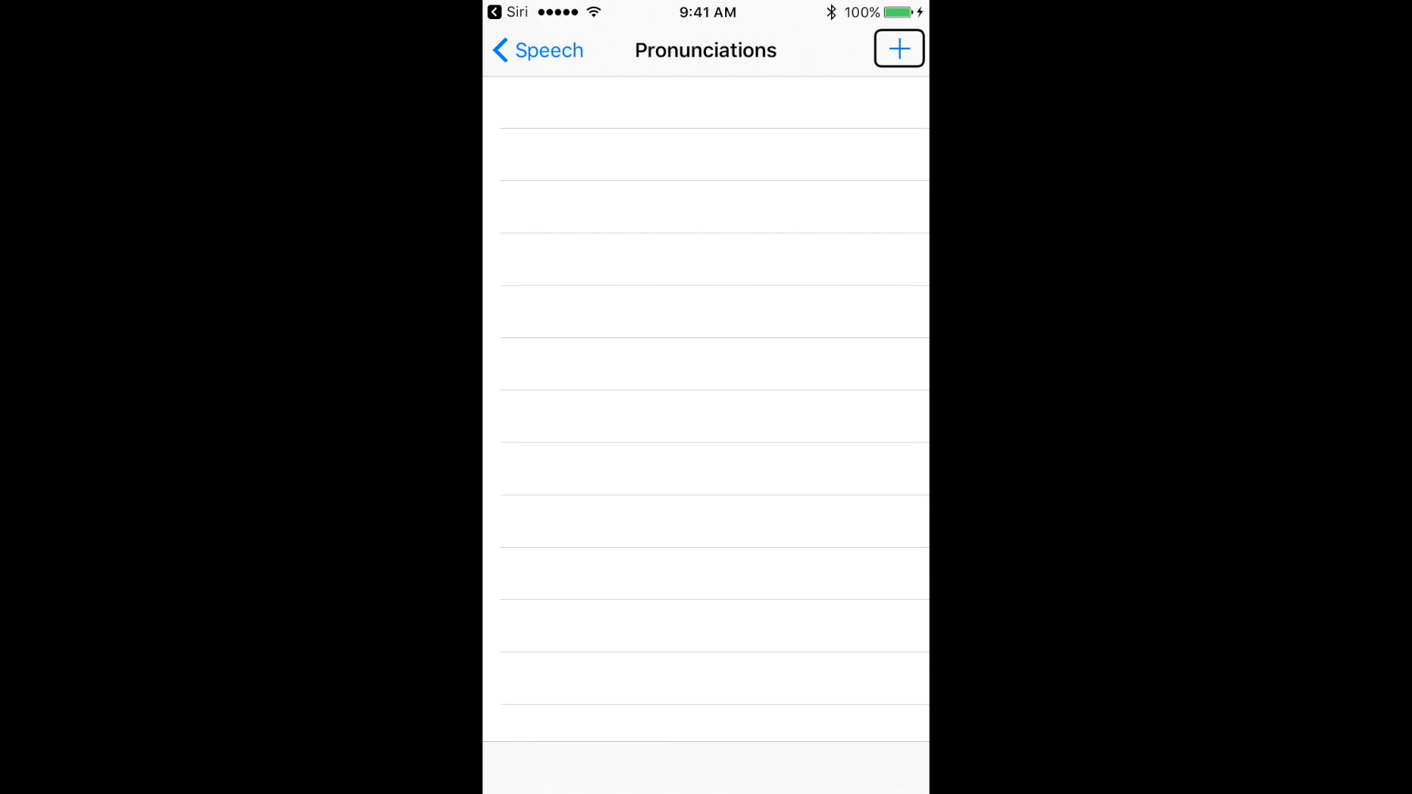
# - Start a new pronunciation entry from the Pronunciations list
pyautogui.click(898, 49)
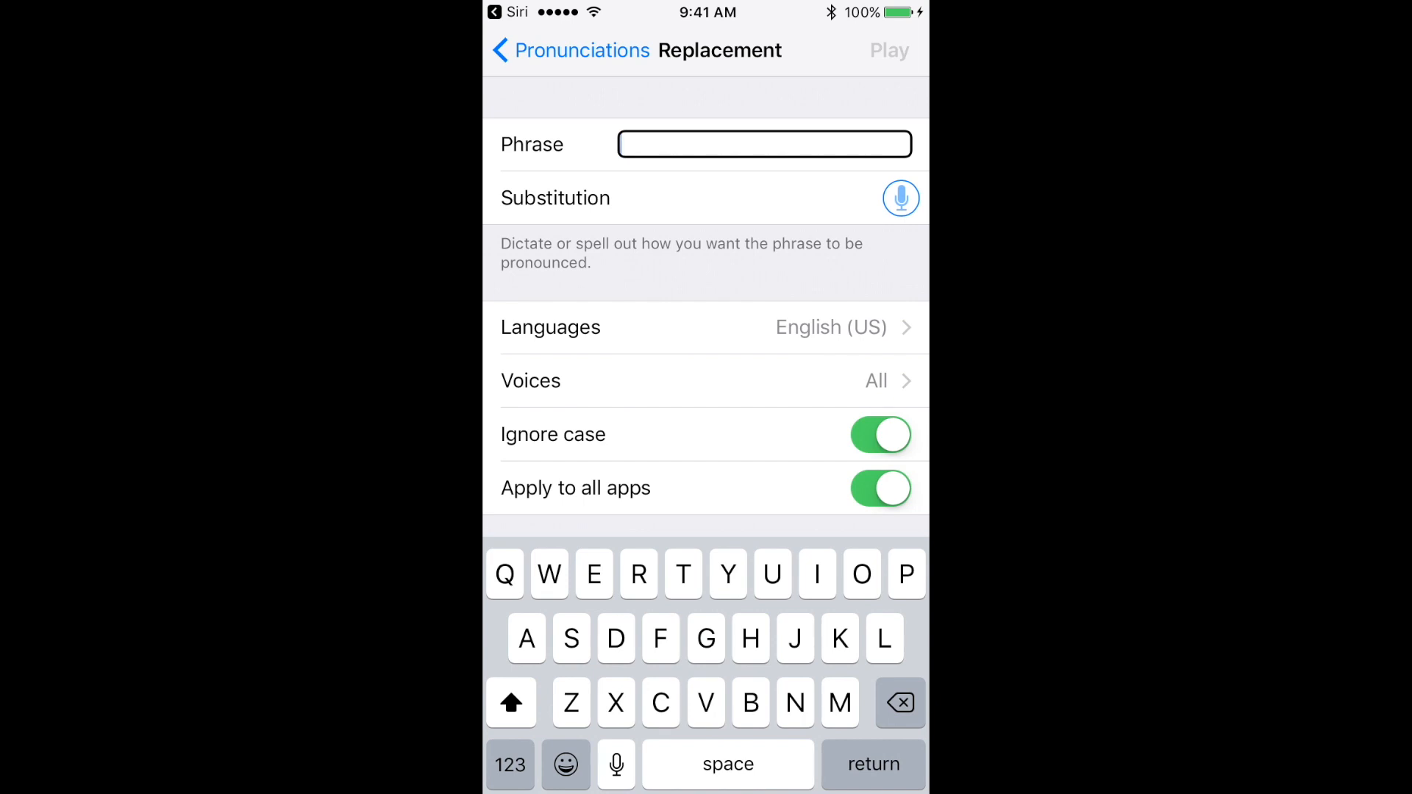
# - Type 'Gif' into the Phrase field on the on-screen keyboard
pyautogui.click(661, 638)
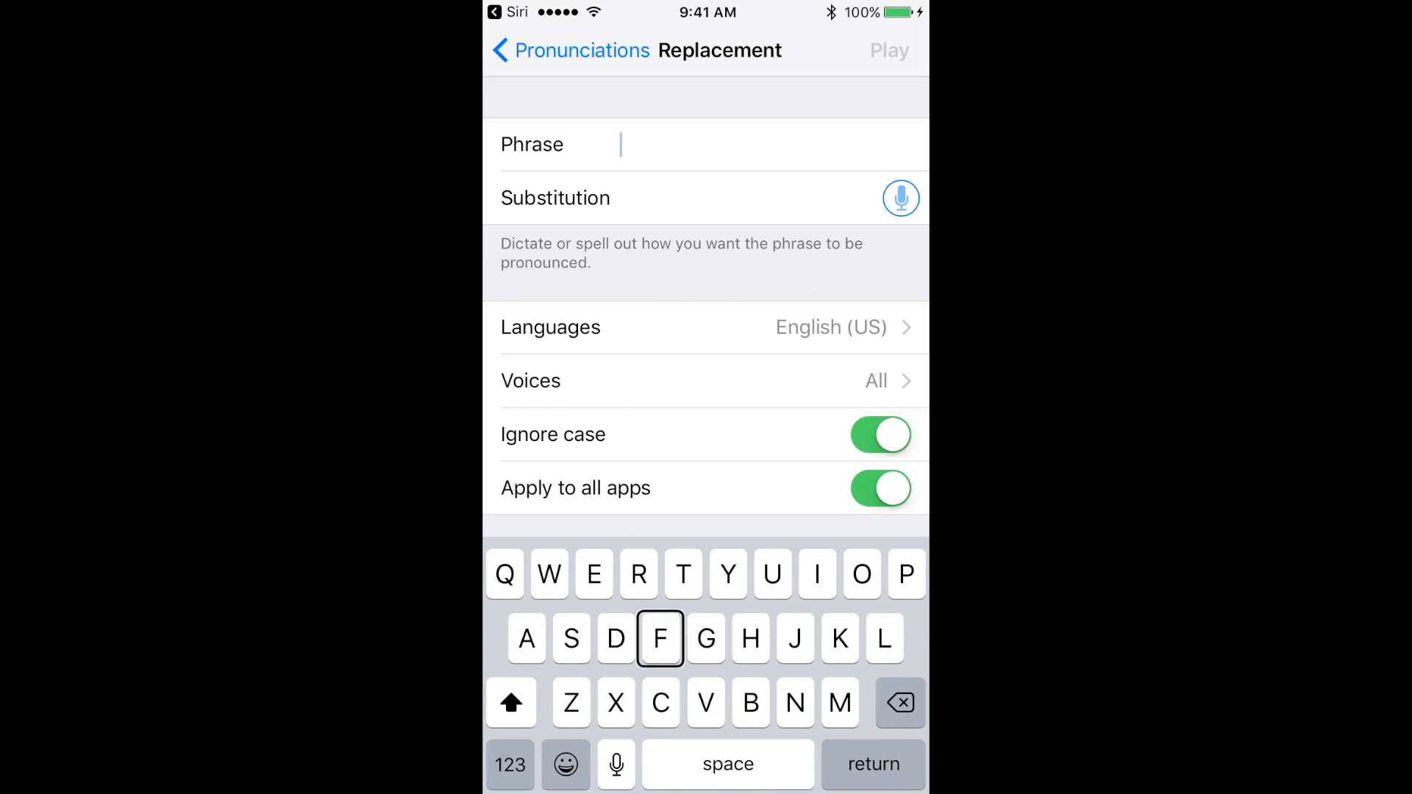
pyautogui.click(706, 638)
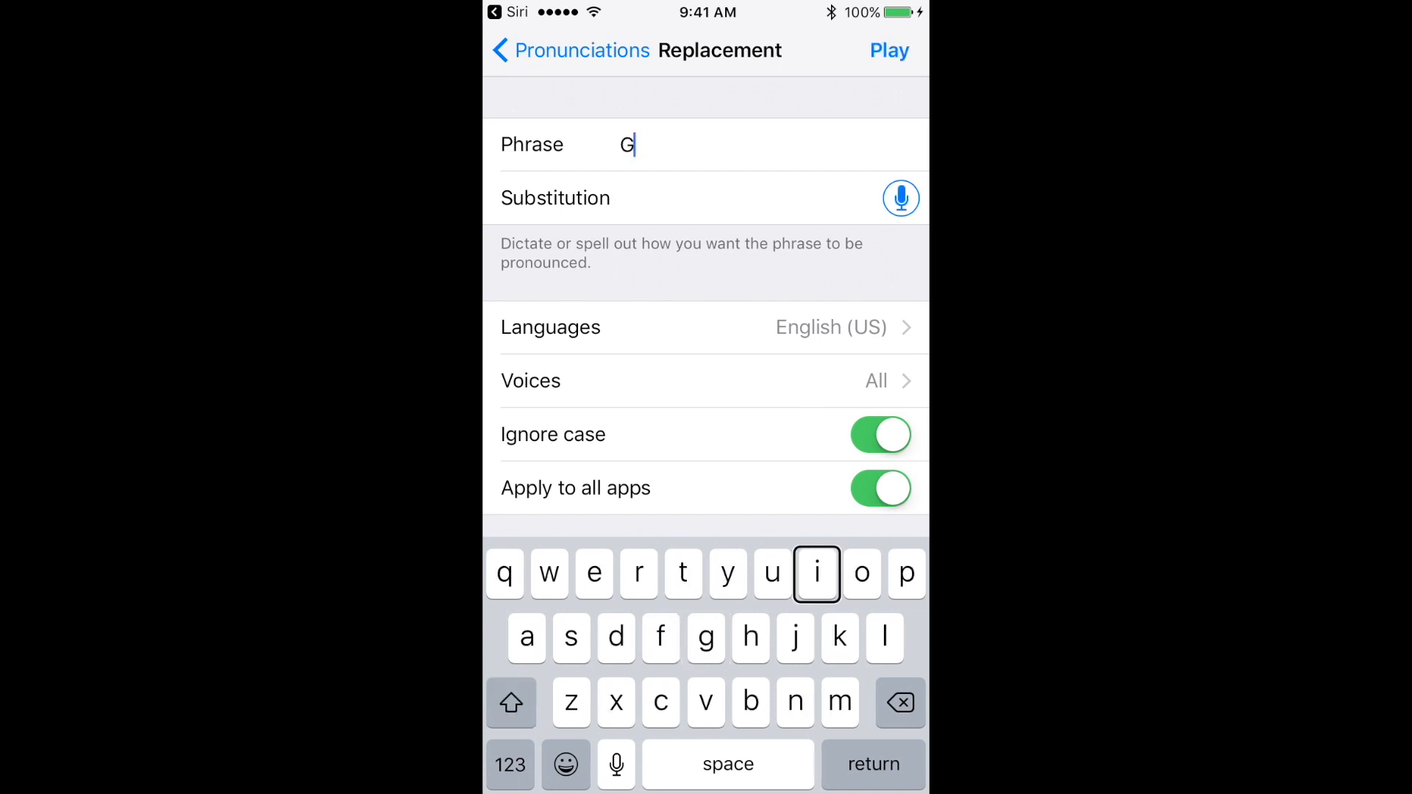
pyautogui.click(815, 574)
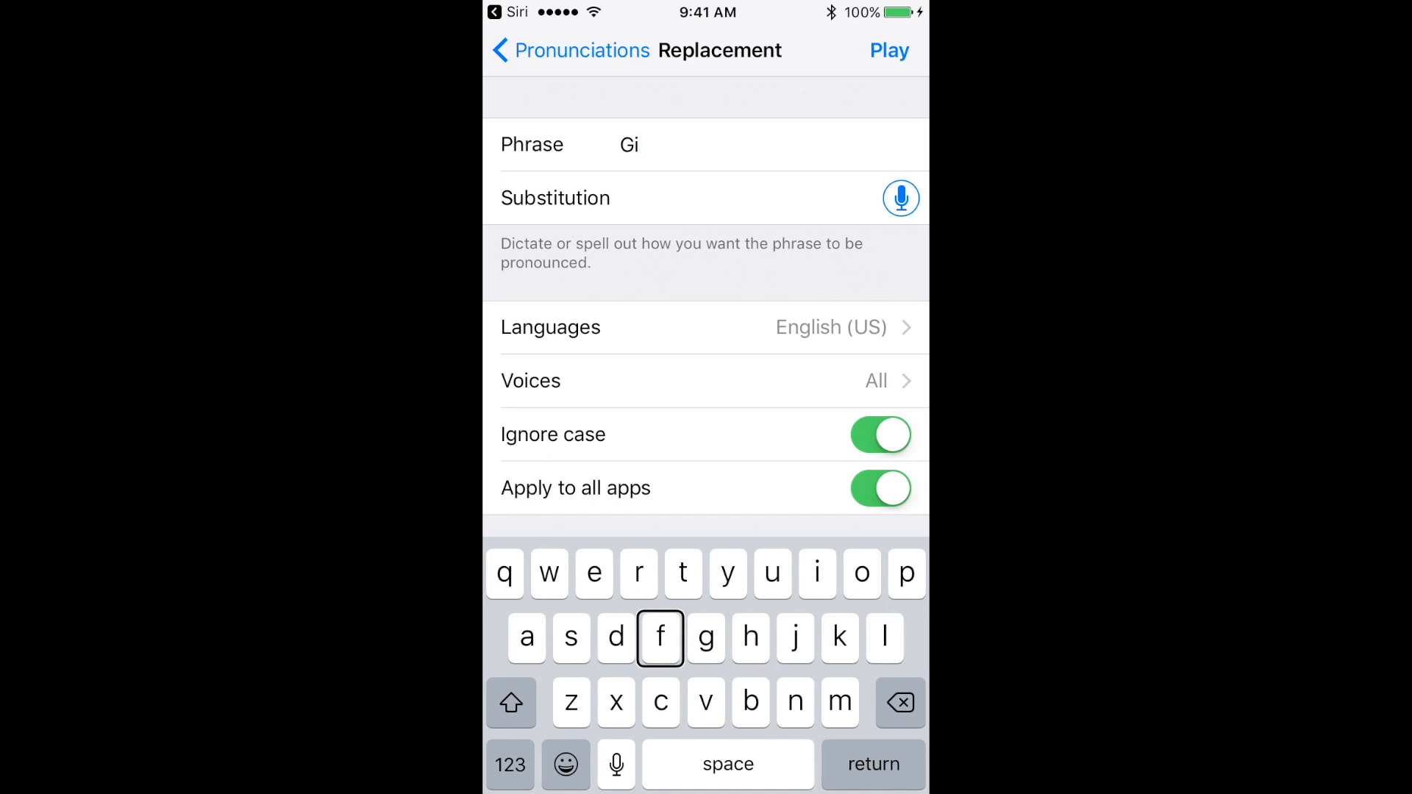
pyautogui.click(661, 638)
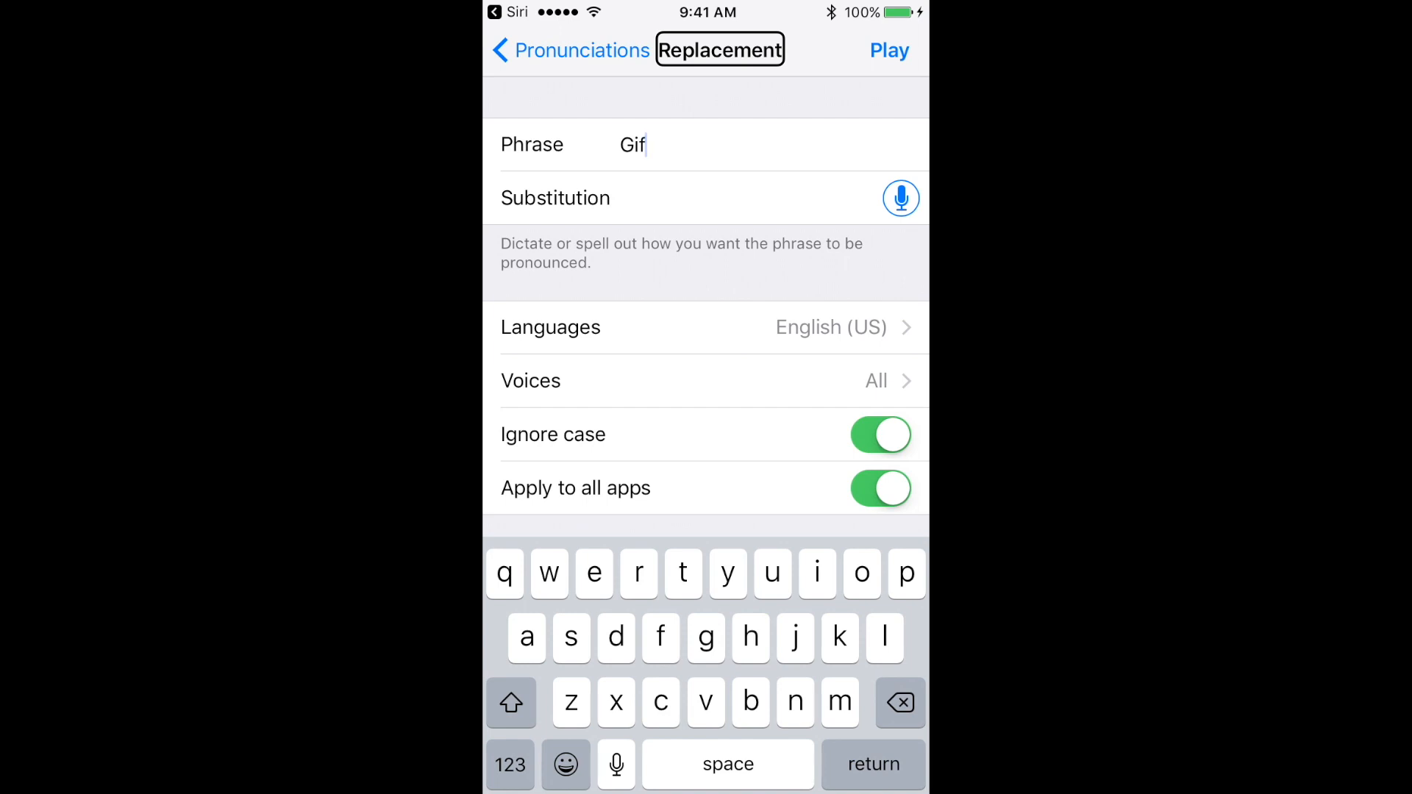
# - Move to the Substitution field and dictate the pronunciation of Gif
pyautogui.click(763, 144)
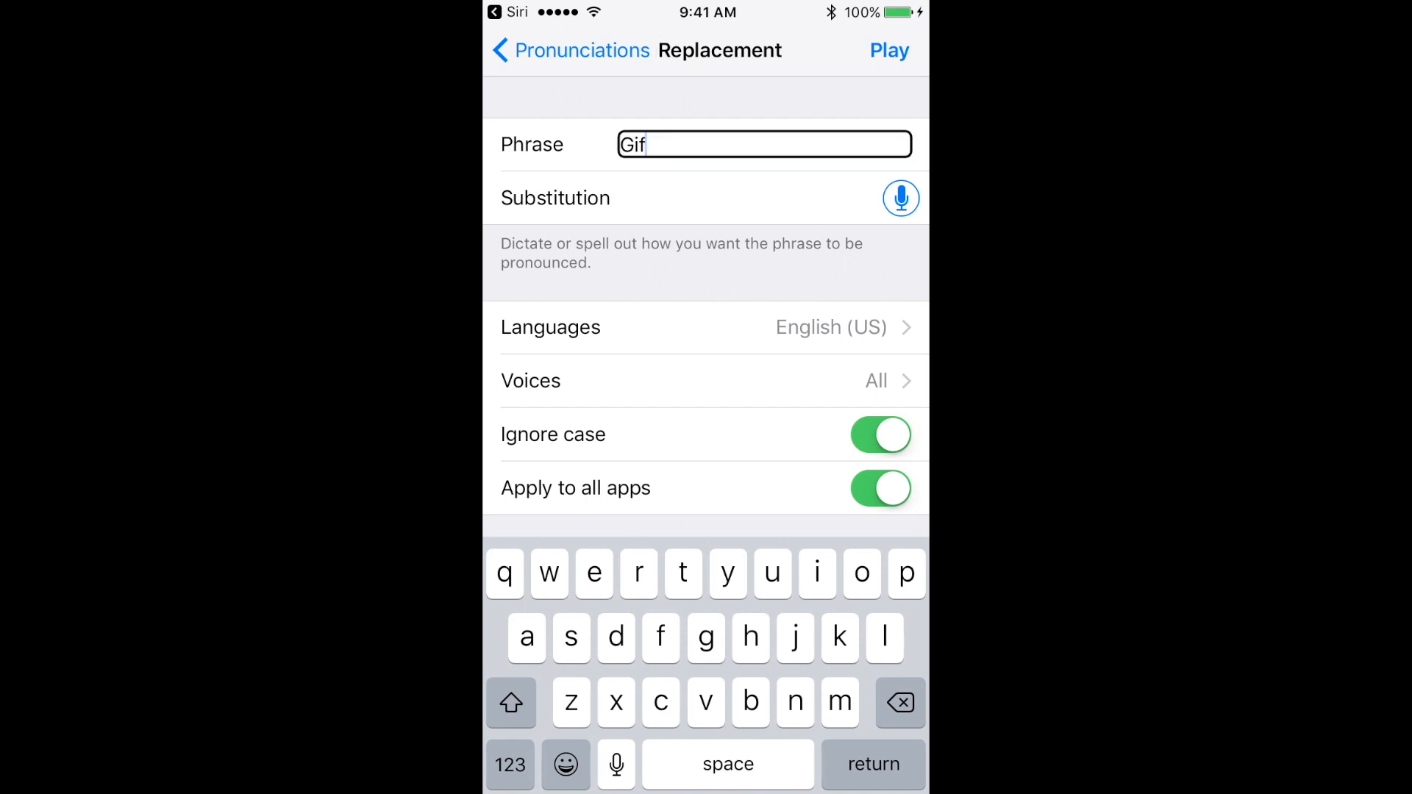
pyautogui.click(734, 198)
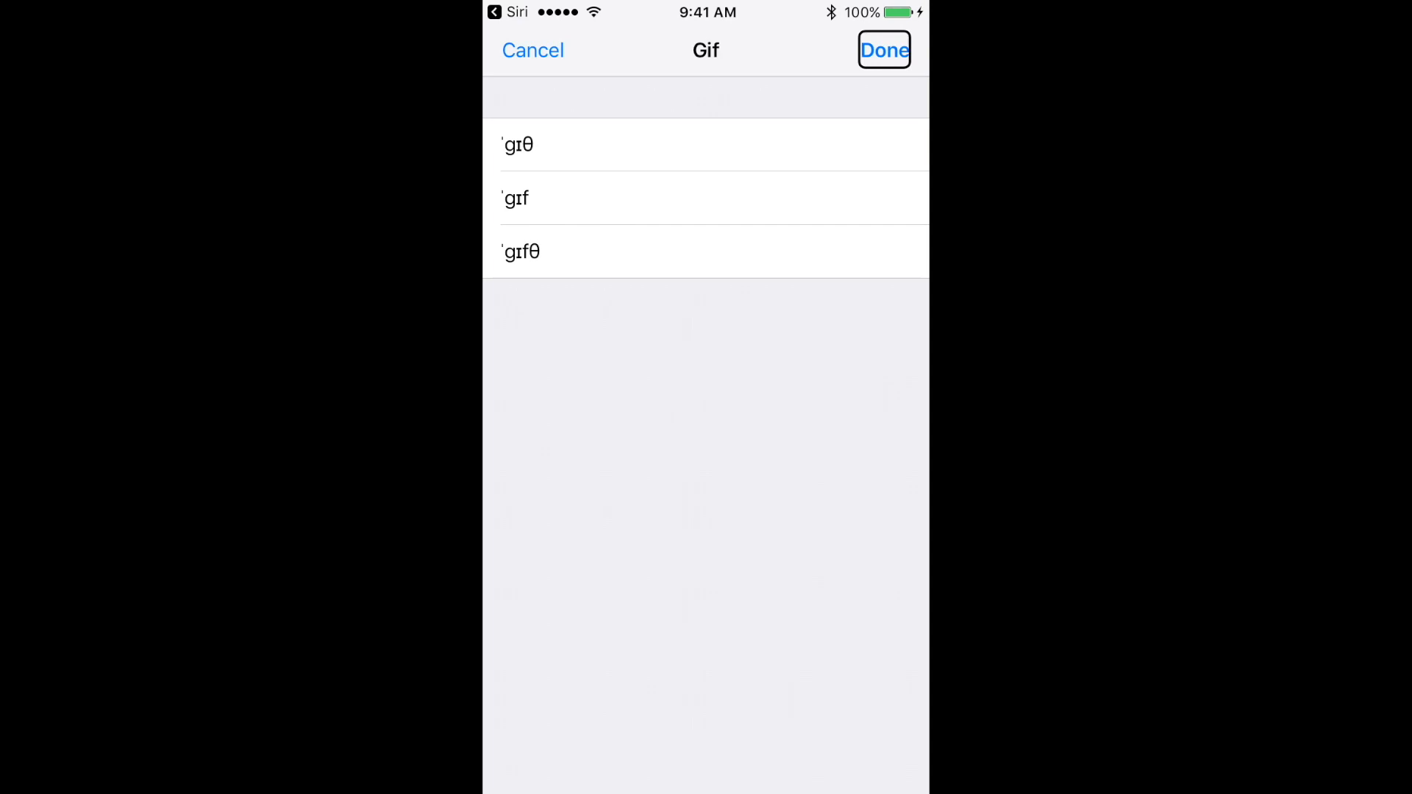
# - Pick ˈɡɪθ from the suggested pronunciations and confirm with Done
pyautogui.click(705, 144)
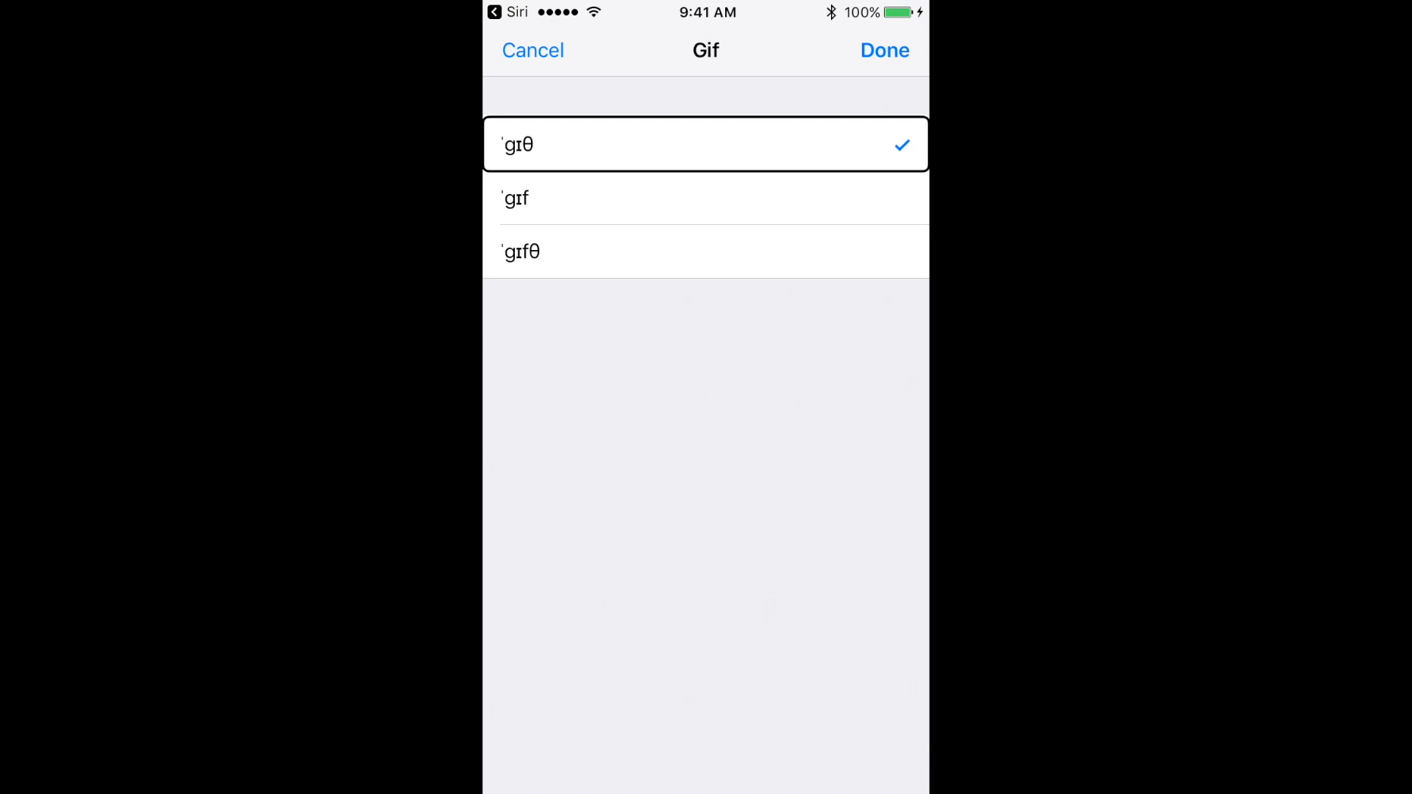
pyautogui.click(883, 49)
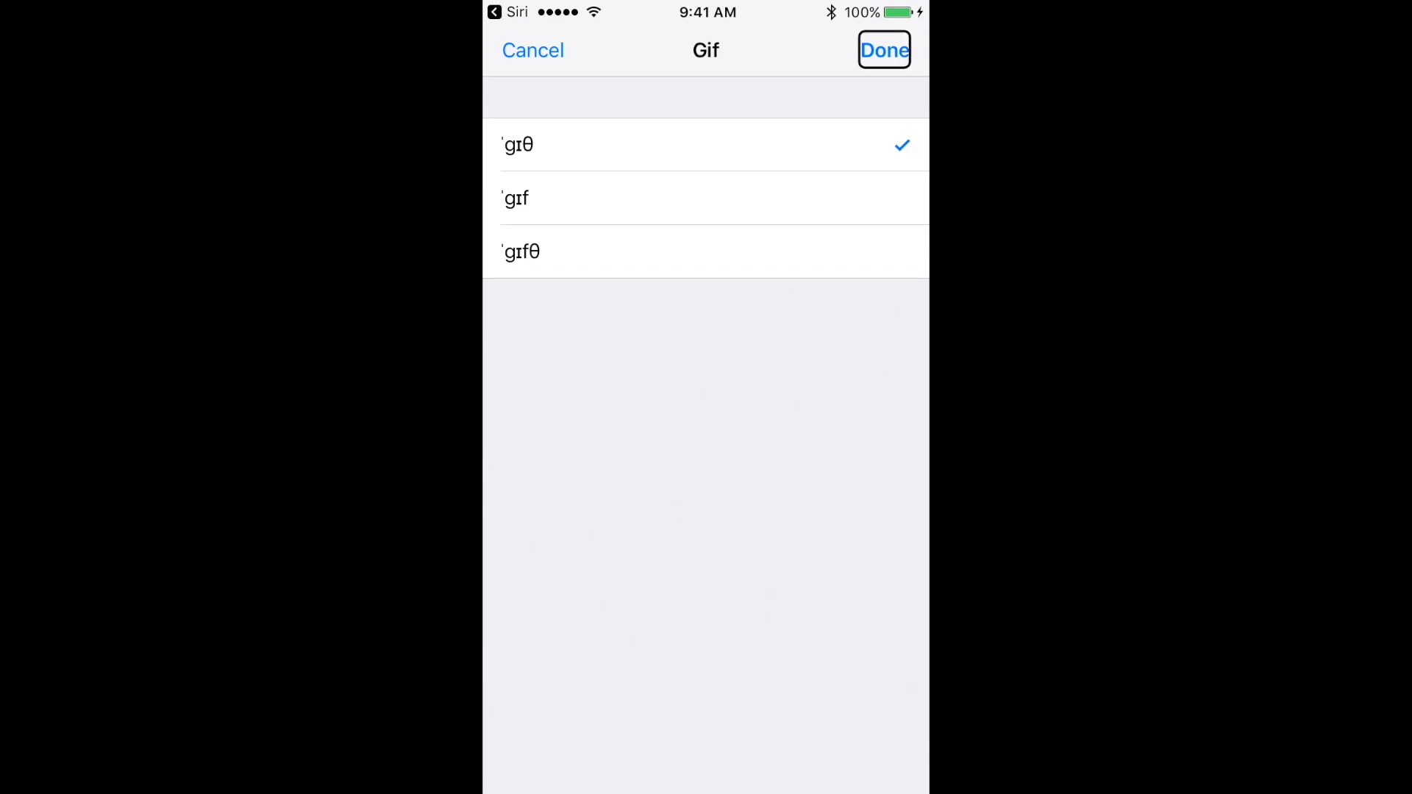
pyautogui.click(883, 49)
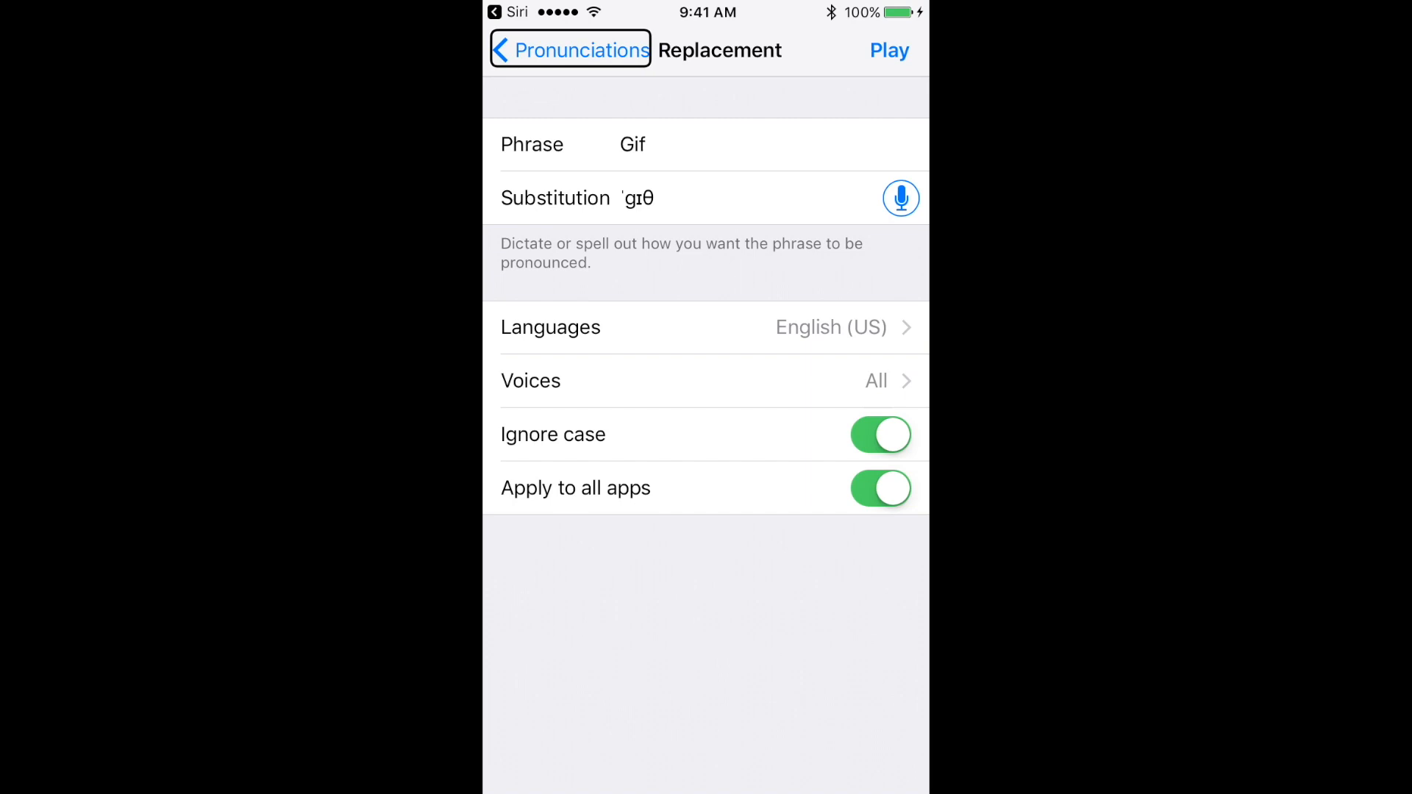
# - Review the ˈɡɪθ substitution, then go back to the Pronunciations list
pyautogui.click(888, 49)
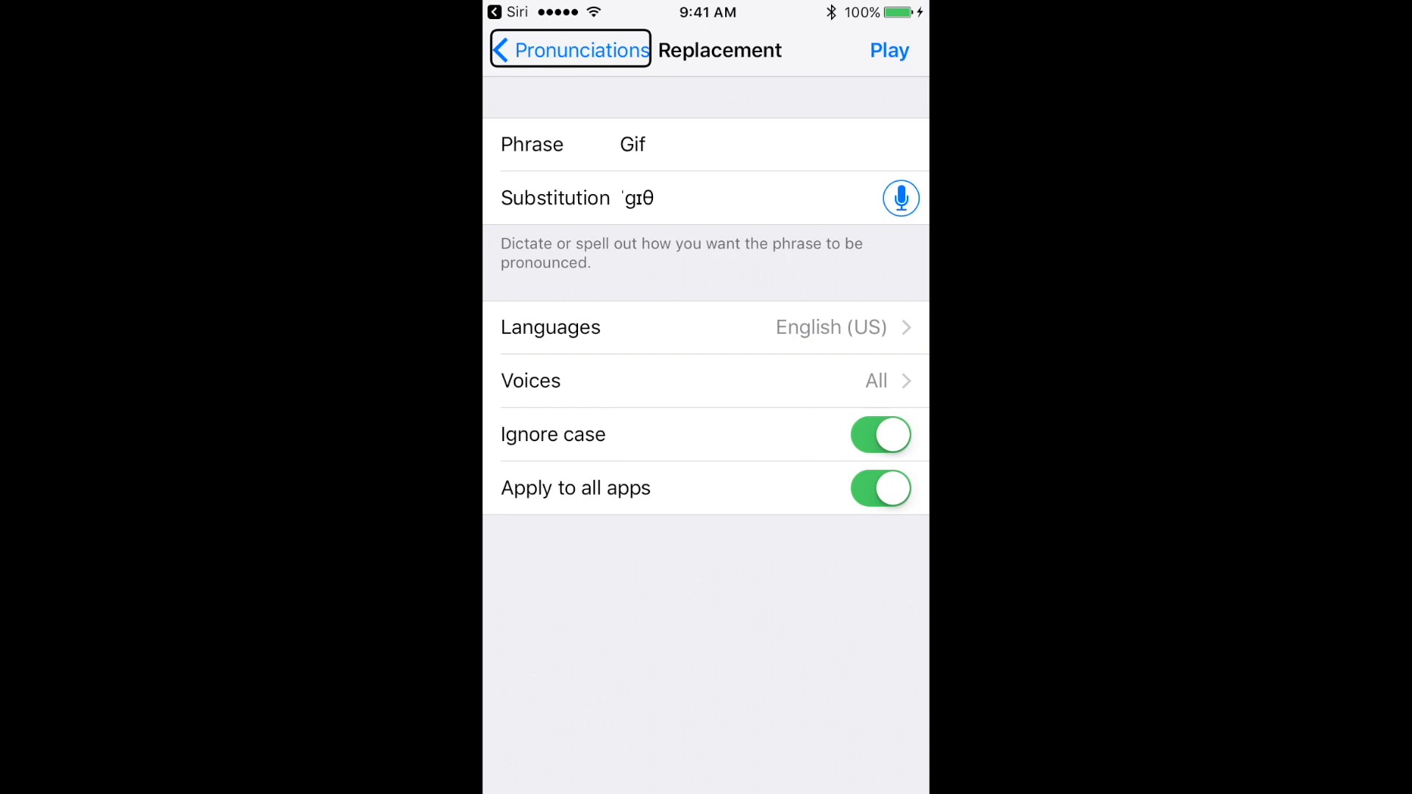
pyautogui.click(570, 50)
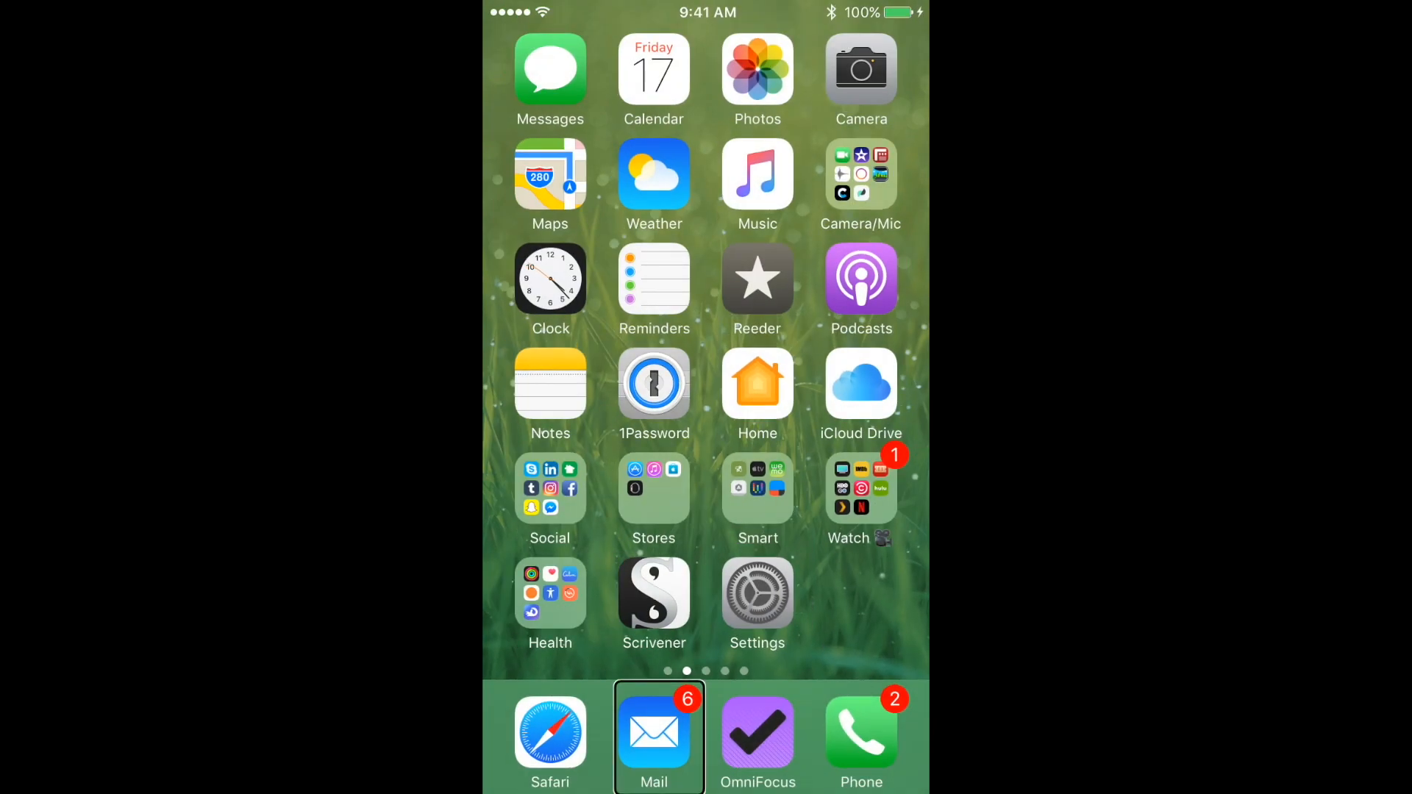
# - Launch Mail from the dock to open the 'How do you say this?' message
pyautogui.click(653, 731)
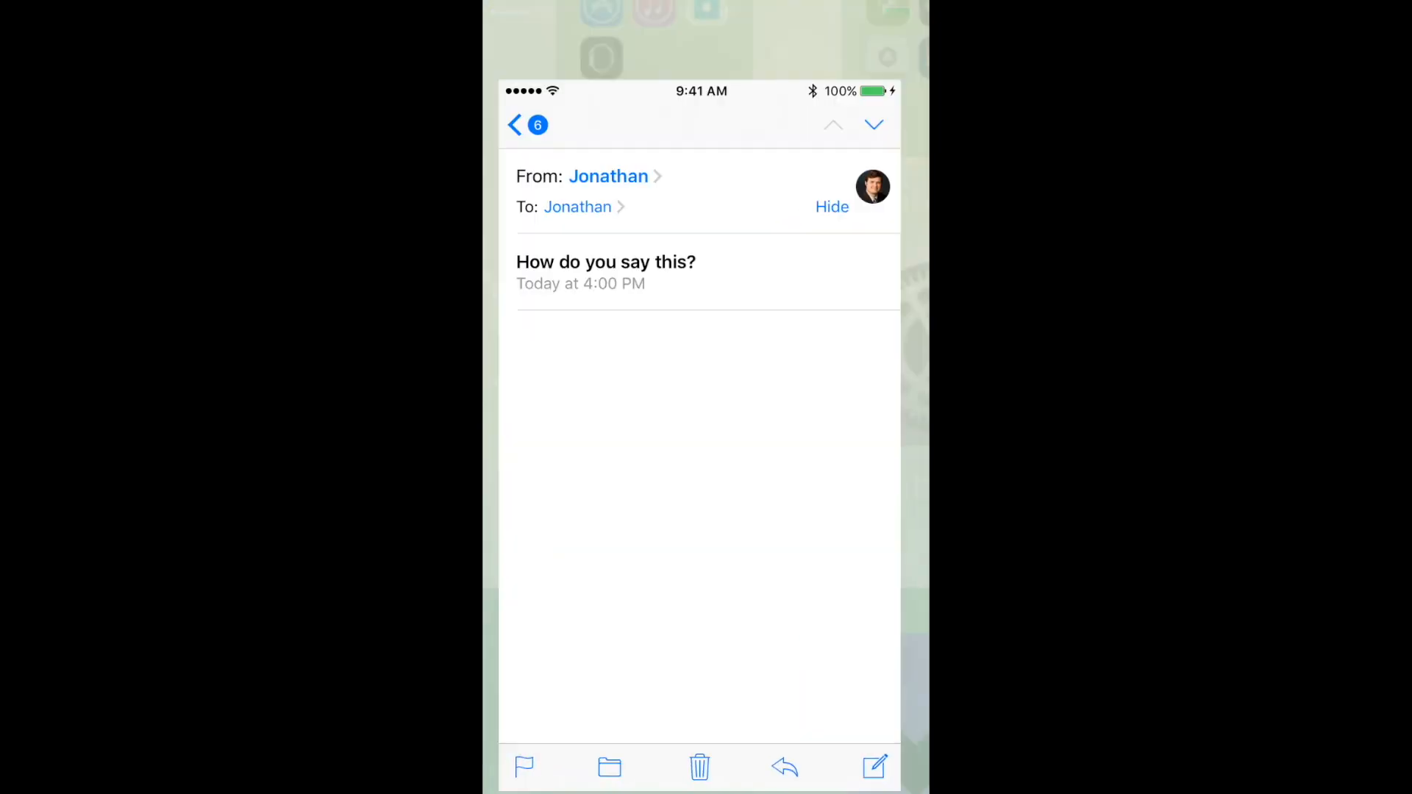